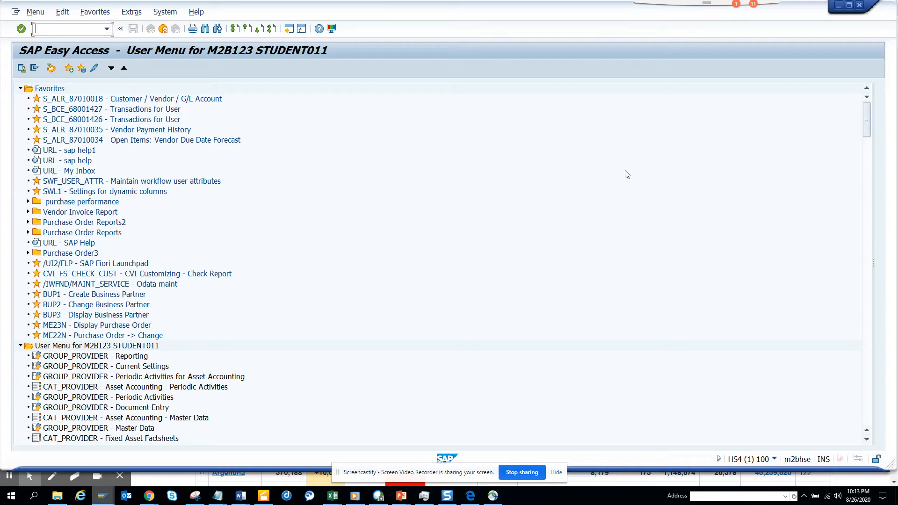
Step: Enter transaction code fbl5n in the command field, correcting the mistyped fbl1
{"action": "type", "text": "fbl1"}
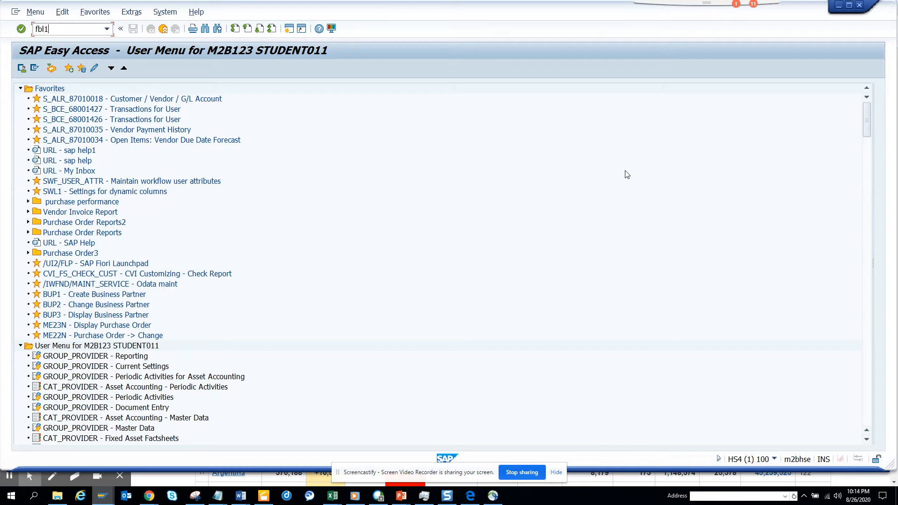
{"action": "key", "text": "BackSpace"}
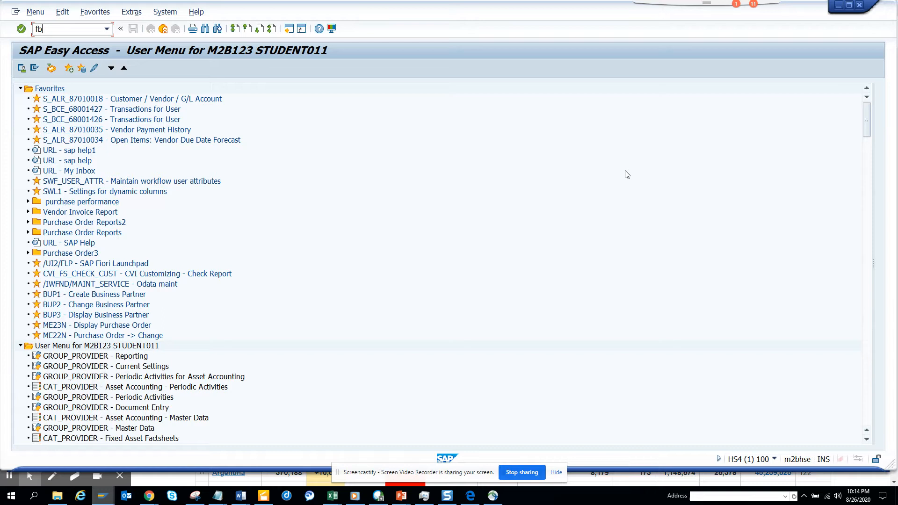
{"action": "type", "text": "bl5n"}
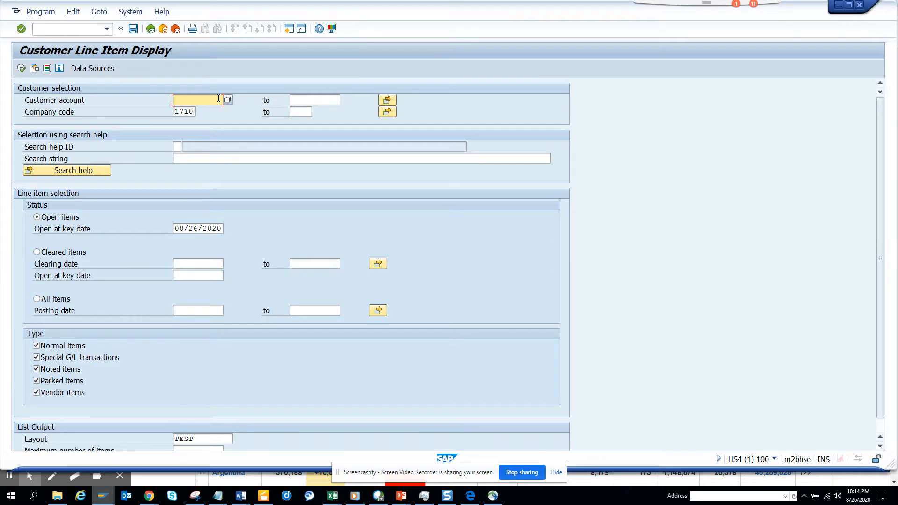
{"action": "mouse_move", "coordinate": [387, 104]}
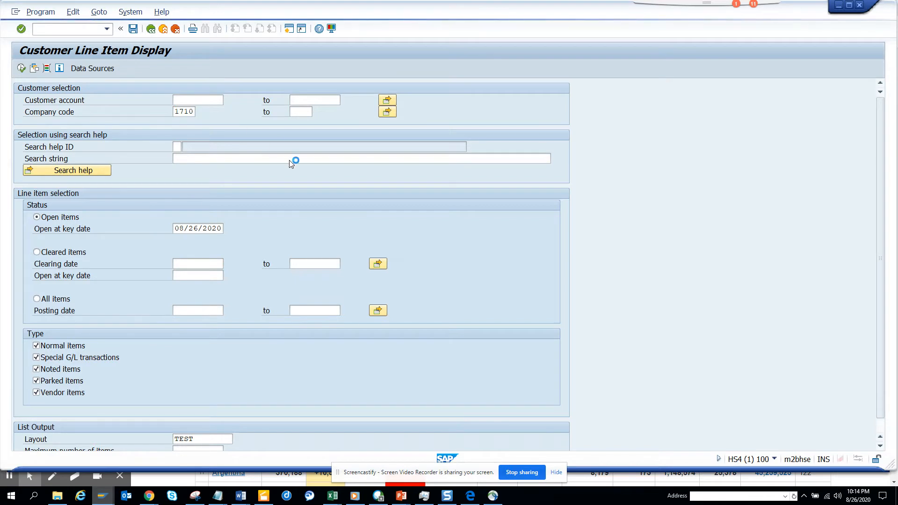
Step: Bring up the search help for the Customer account field
{"action": "left_click", "coordinate": [387, 100]}
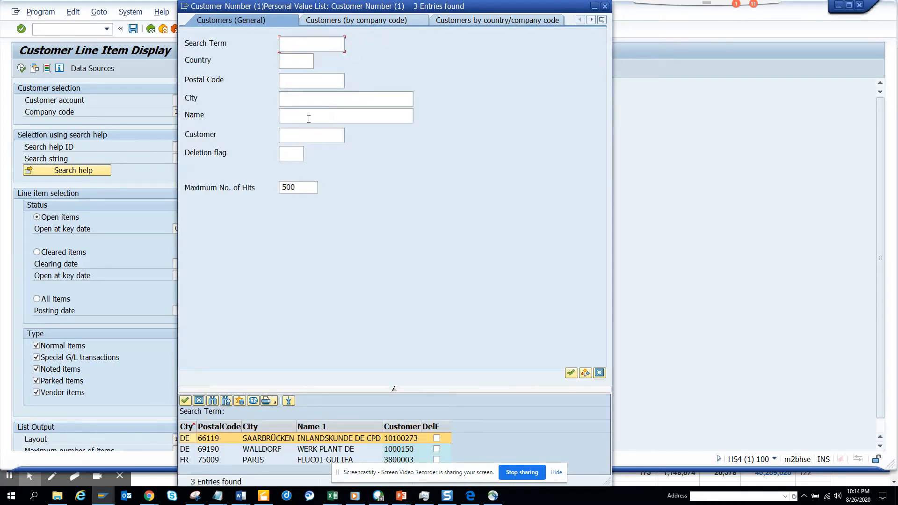
{"action": "mouse_move", "coordinate": [304, 111]}
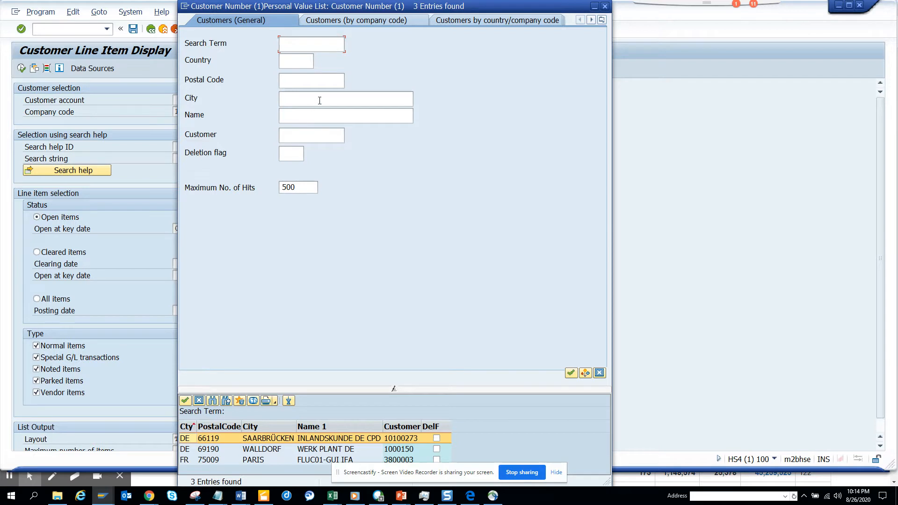
Step: In Customers (General), move from City to Country and show its country value list
{"action": "left_click", "coordinate": [345, 98]}
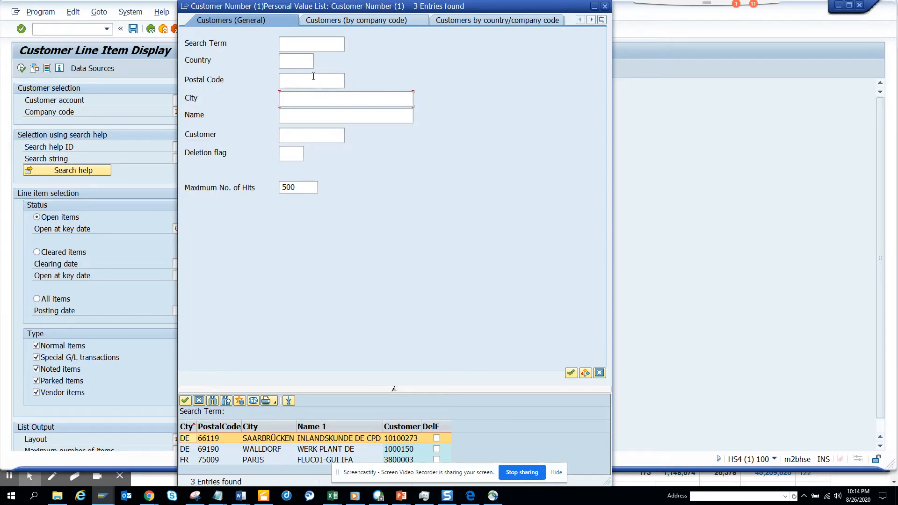
{"action": "left_click", "coordinate": [297, 59]}
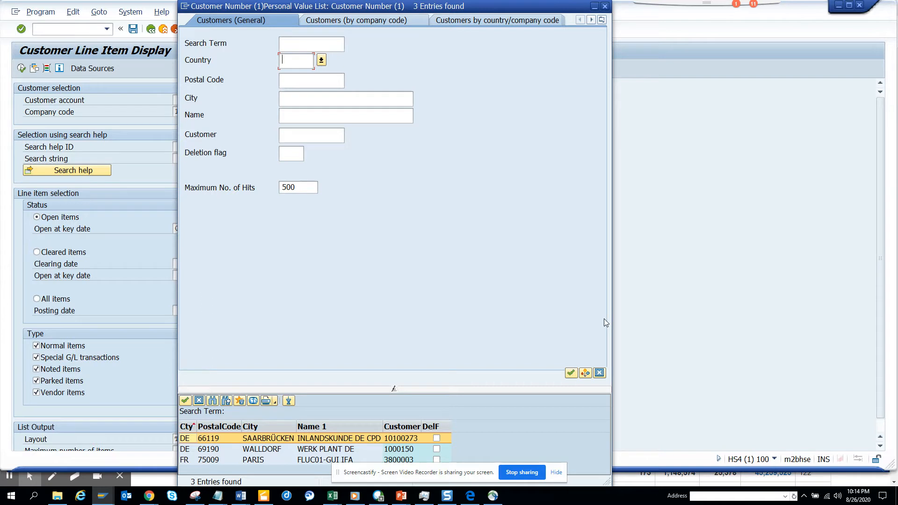
{"action": "mouse_move", "coordinate": [489, 262]}
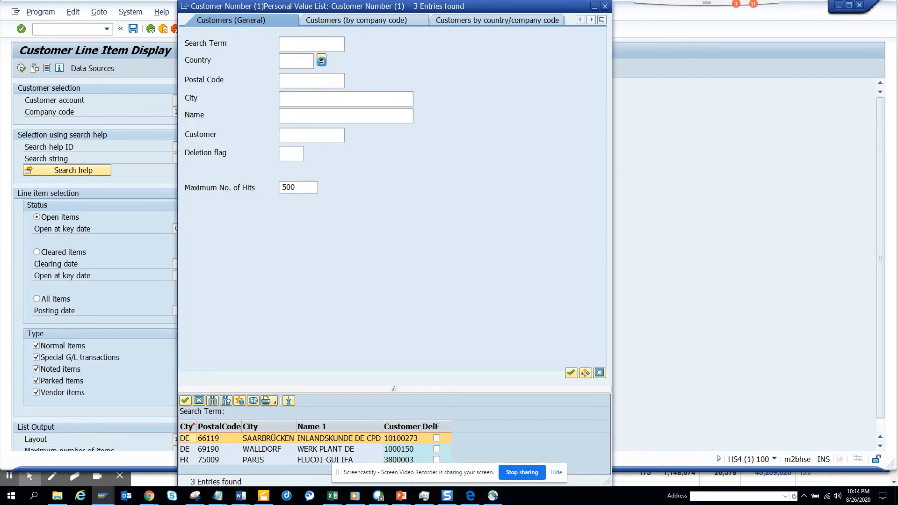
{"action": "left_click", "coordinate": [571, 373]}
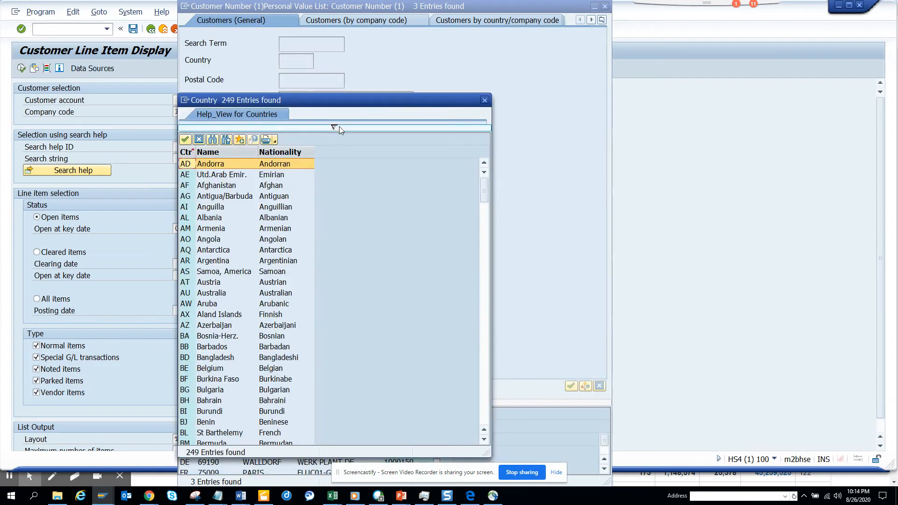
{"action": "mouse_move", "coordinate": [486, 109]}
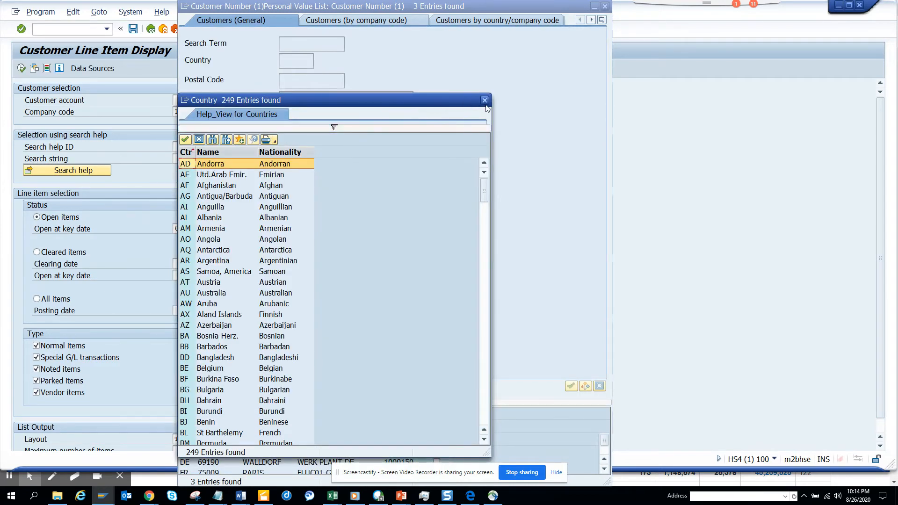
{"action": "left_click", "coordinate": [484, 100]}
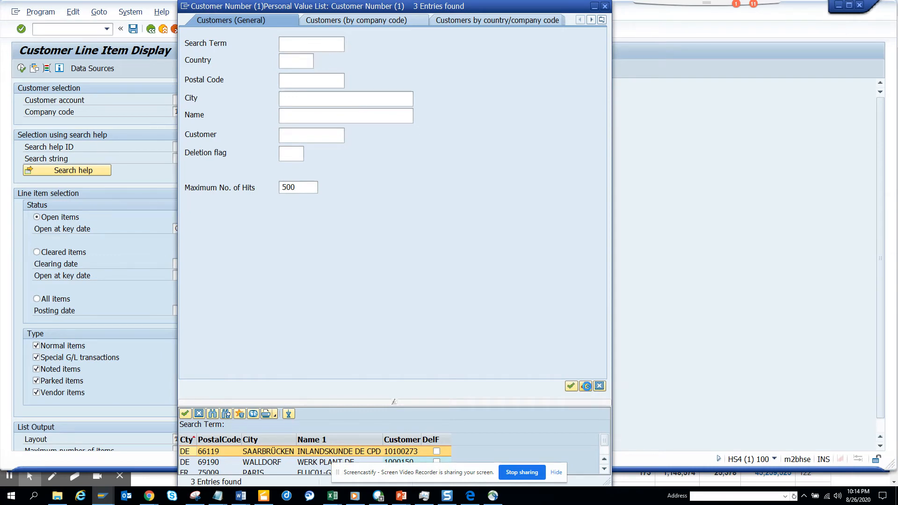
Step: Set Country to the multiple single values US and IN
{"action": "left_click", "coordinate": [312, 62]}
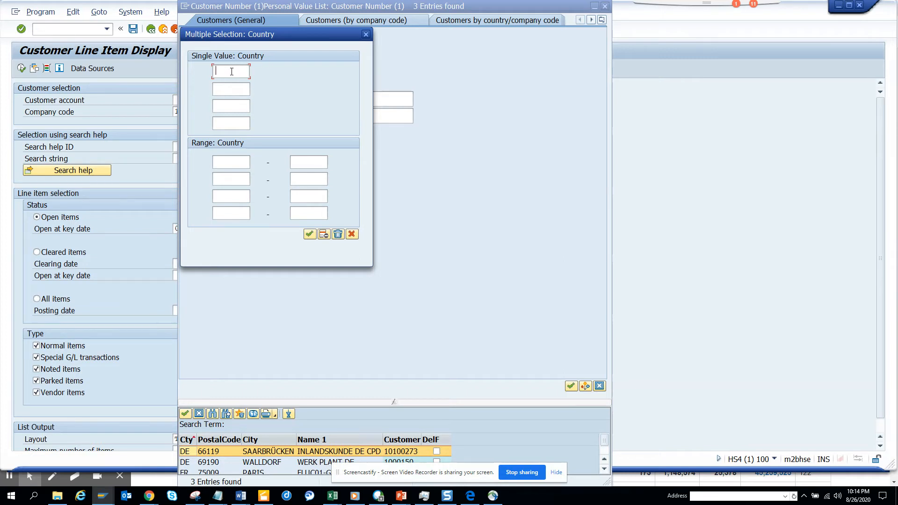
{"action": "type", "text": "U"}
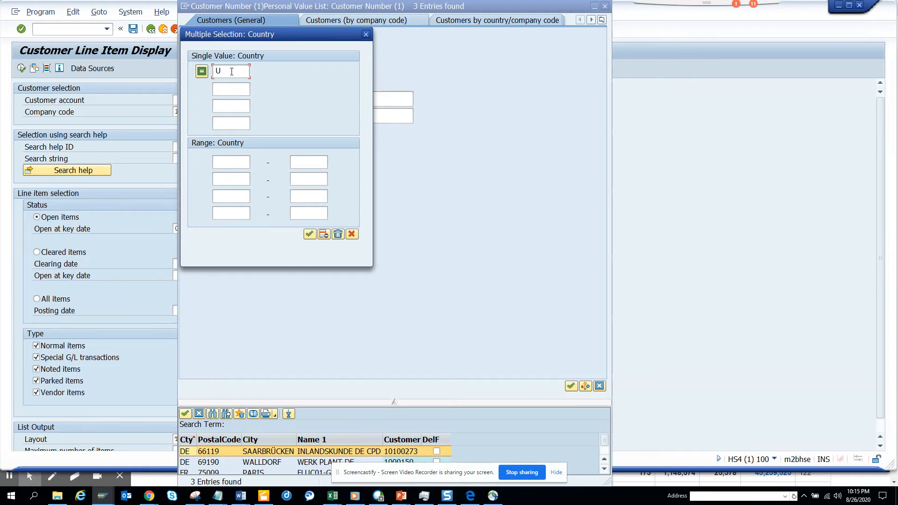
{"action": "type", "text": "S"}
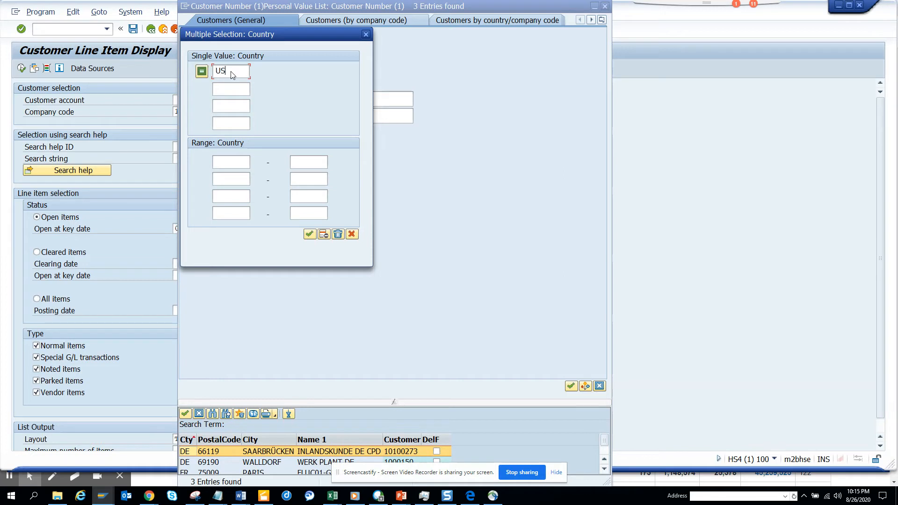
{"action": "type", "text": "IN"}
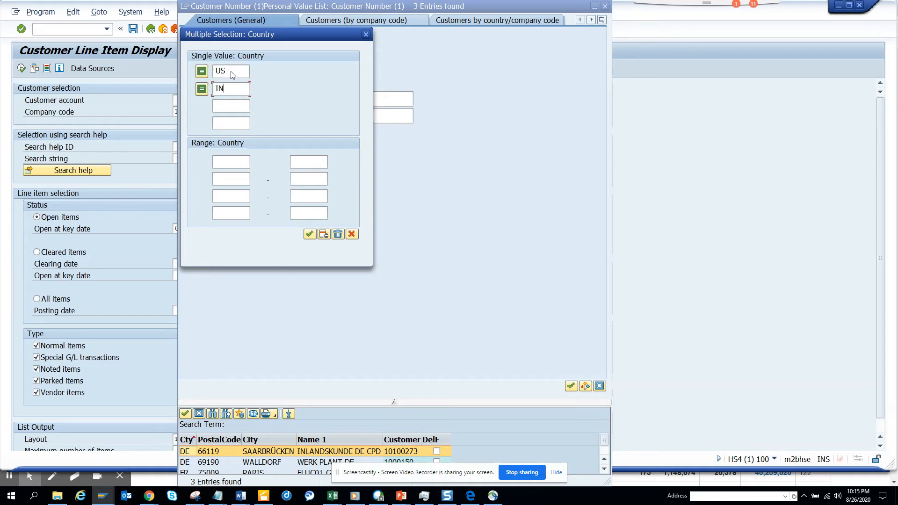
{"action": "mouse_move", "coordinate": [305, 222]}
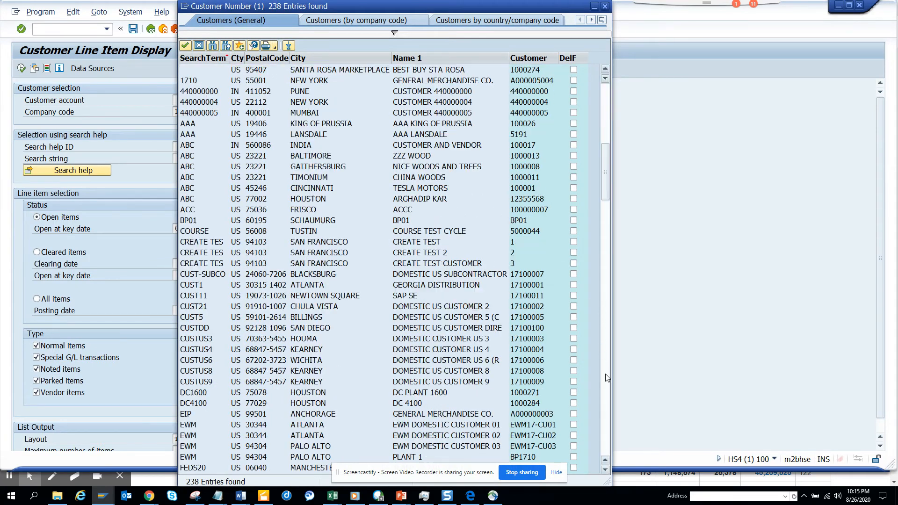
Step: Scroll down through the 238 US and IN customer hits
{"action": "scroll", "scroll_direction": "down", "scroll_amount": 3}
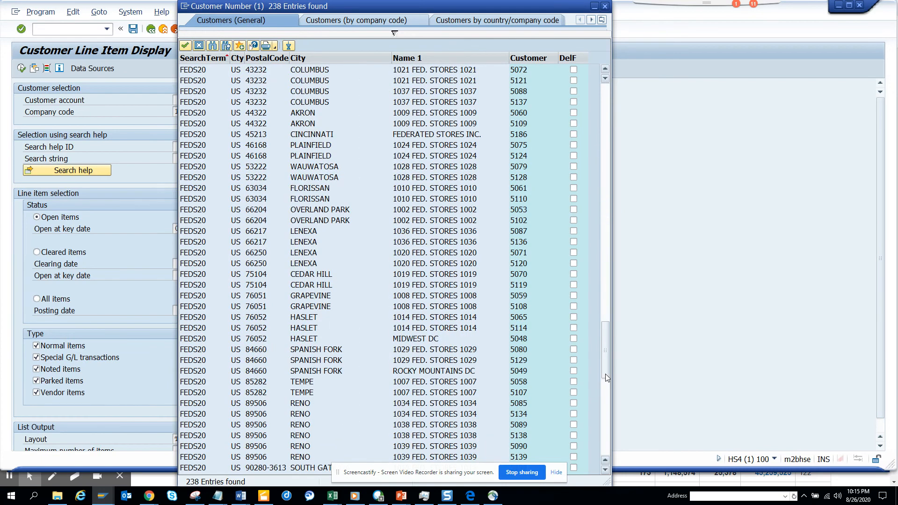
{"action": "scroll", "scroll_direction": "down", "scroll_amount": 3}
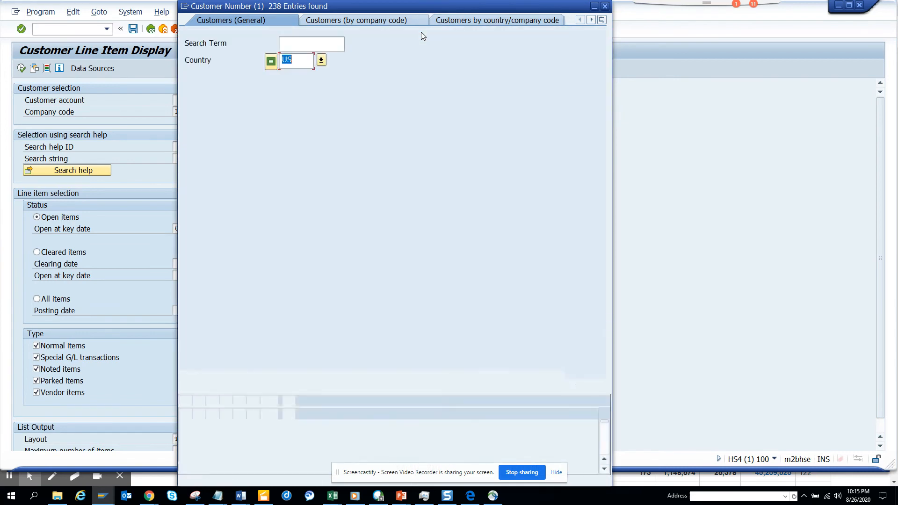
Step: Show the Country multiple selection again, still holding US and IN
{"action": "left_click", "coordinate": [321, 60]}
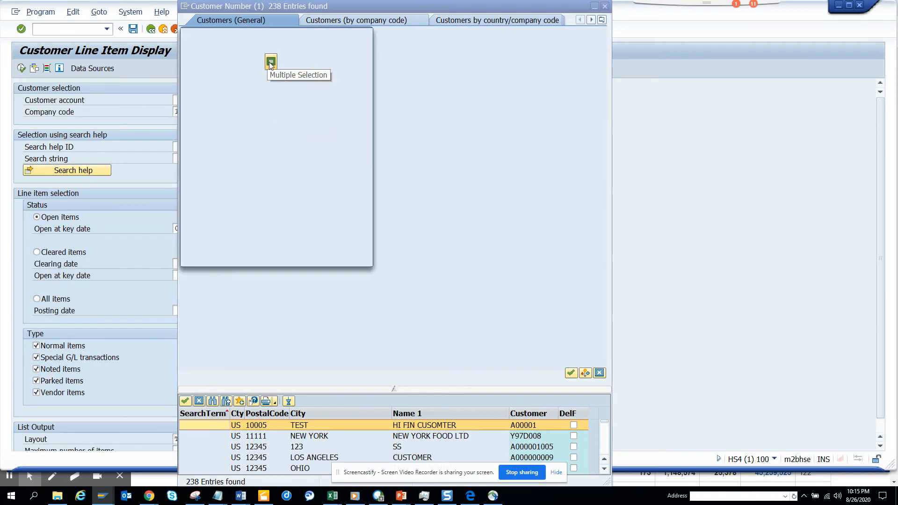
{"action": "left_click", "coordinate": [271, 63]}
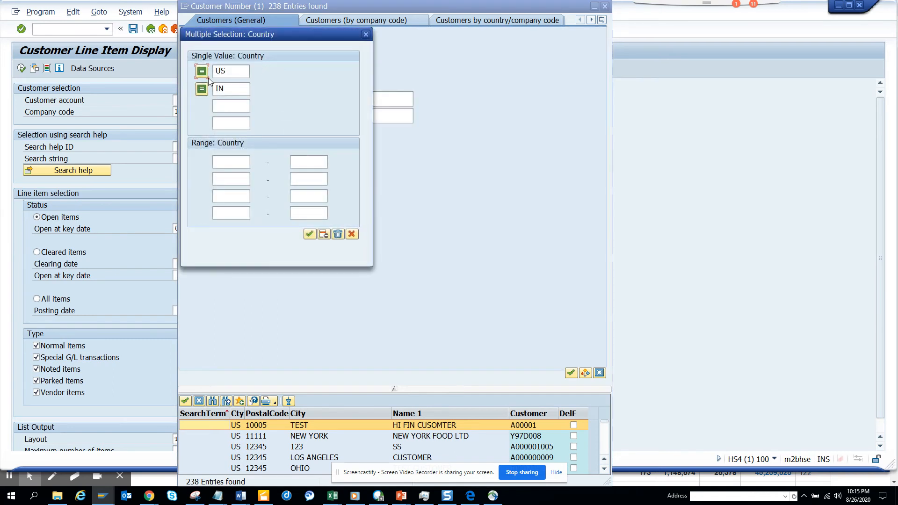
{"action": "mouse_move", "coordinate": [264, 87]}
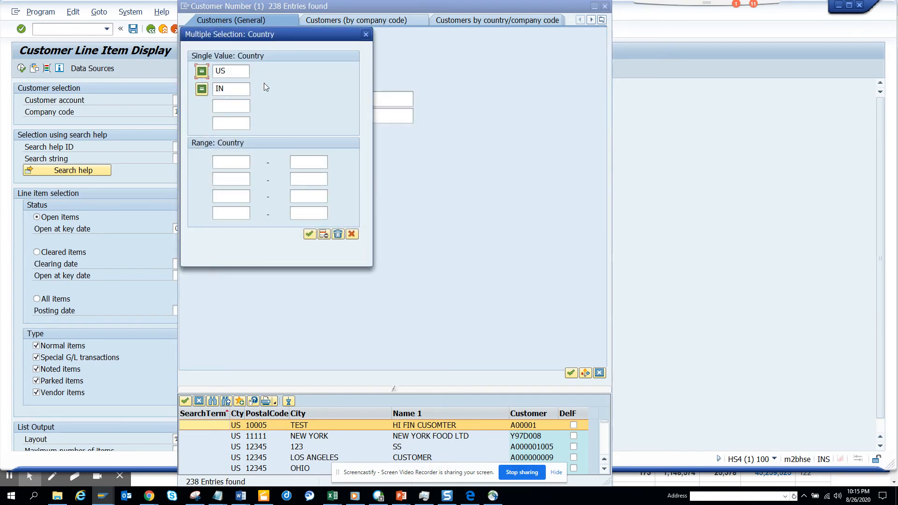
{"action": "mouse_move", "coordinate": [280, 86]}
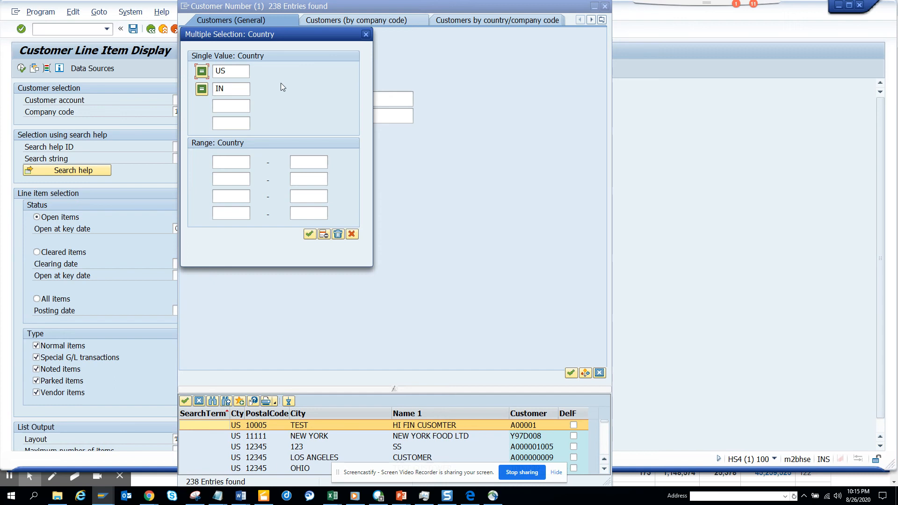
{"action": "mouse_move", "coordinate": [332, 184]}
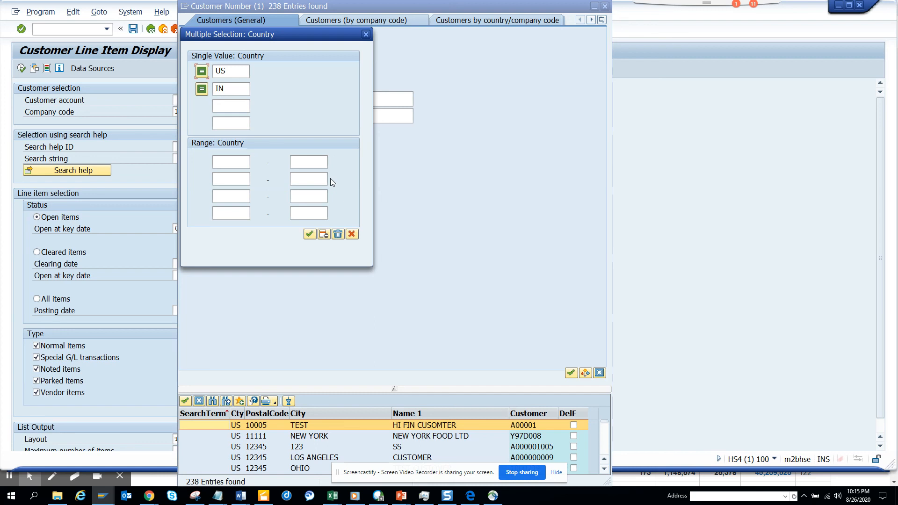
{"action": "mouse_move", "coordinate": [516, 469]}
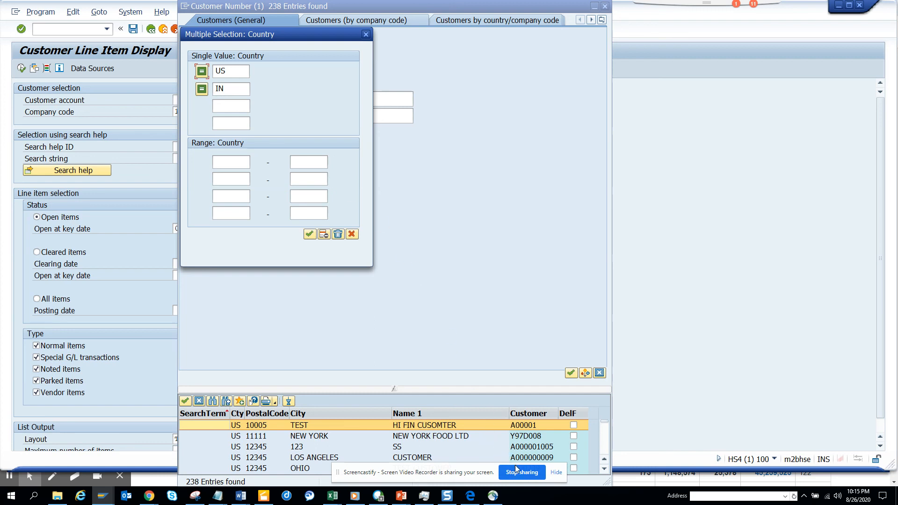